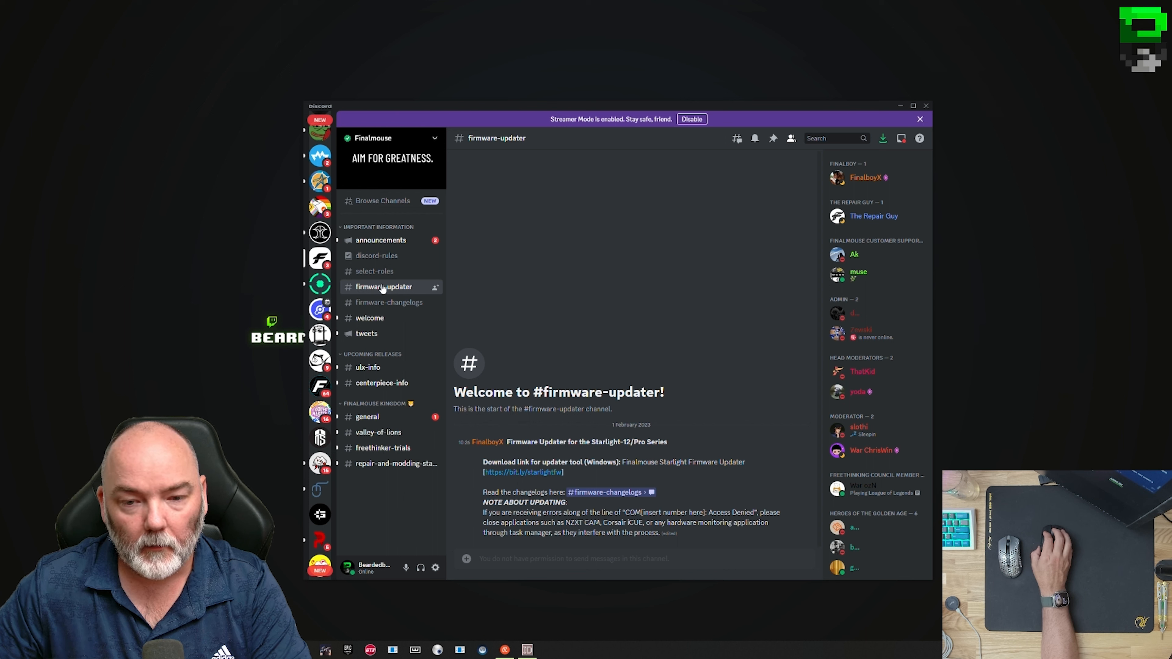
mouse_move(394, 209)
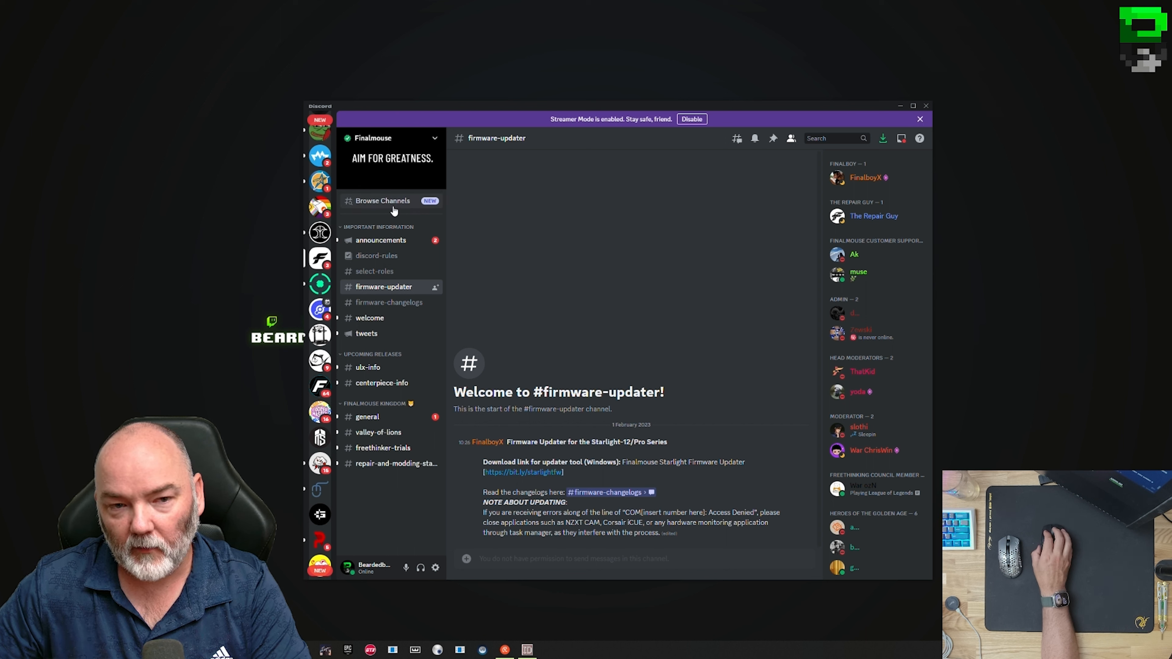
mouse_move(409, 296)
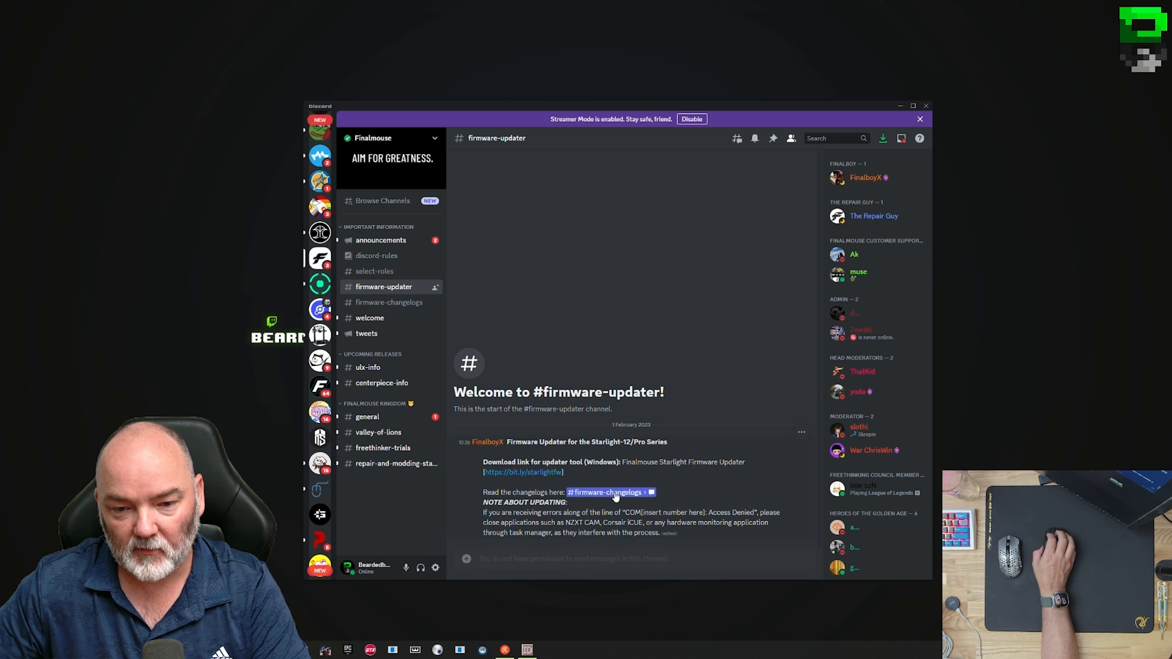
mouse_move(523, 472)
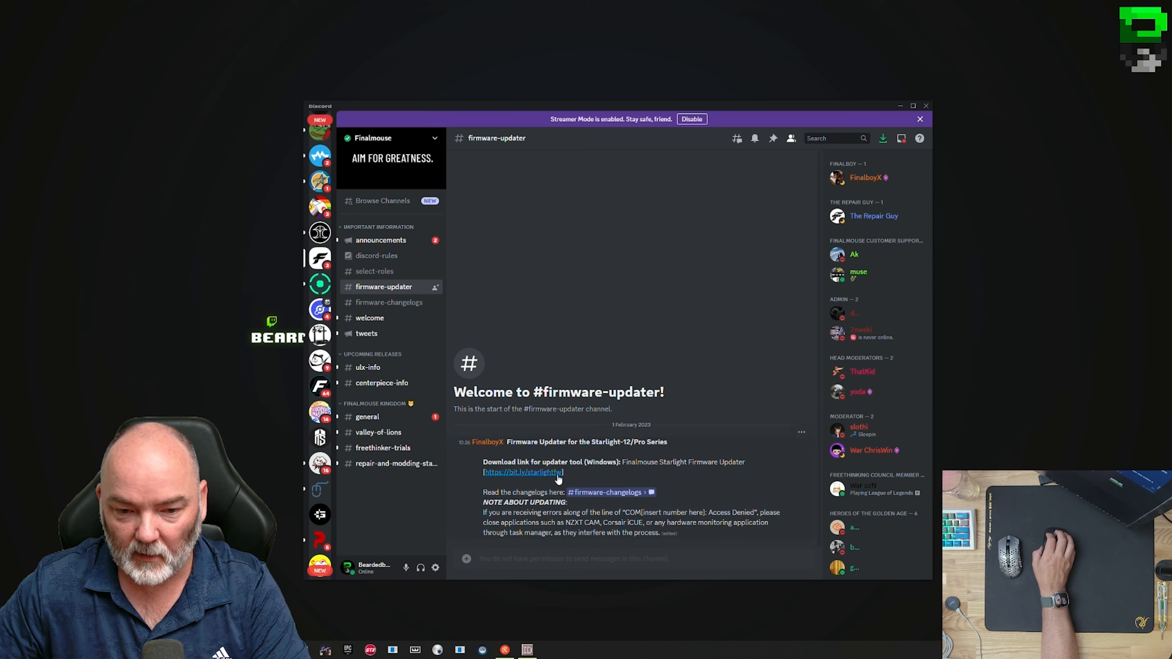
mouse_move(523, 472)
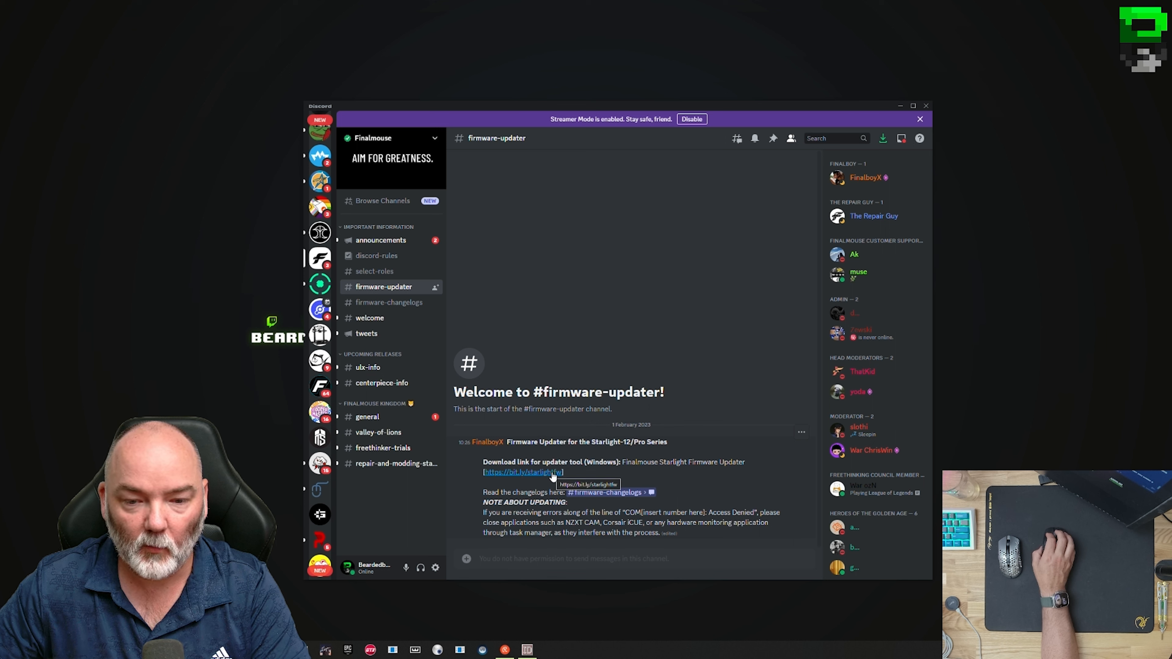
mouse_move(756, 306)
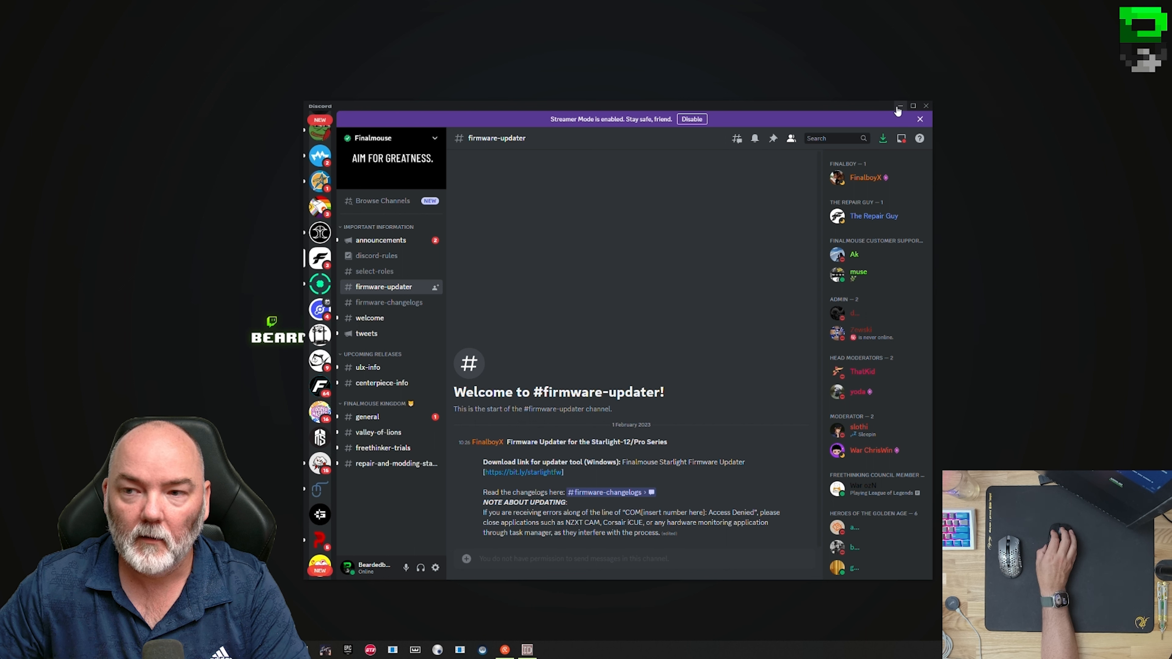
- Minimize Discord and extract Finalmouse Starlight Firmware Updater.exe from the downloaded zip to the desktop
click(899, 106)
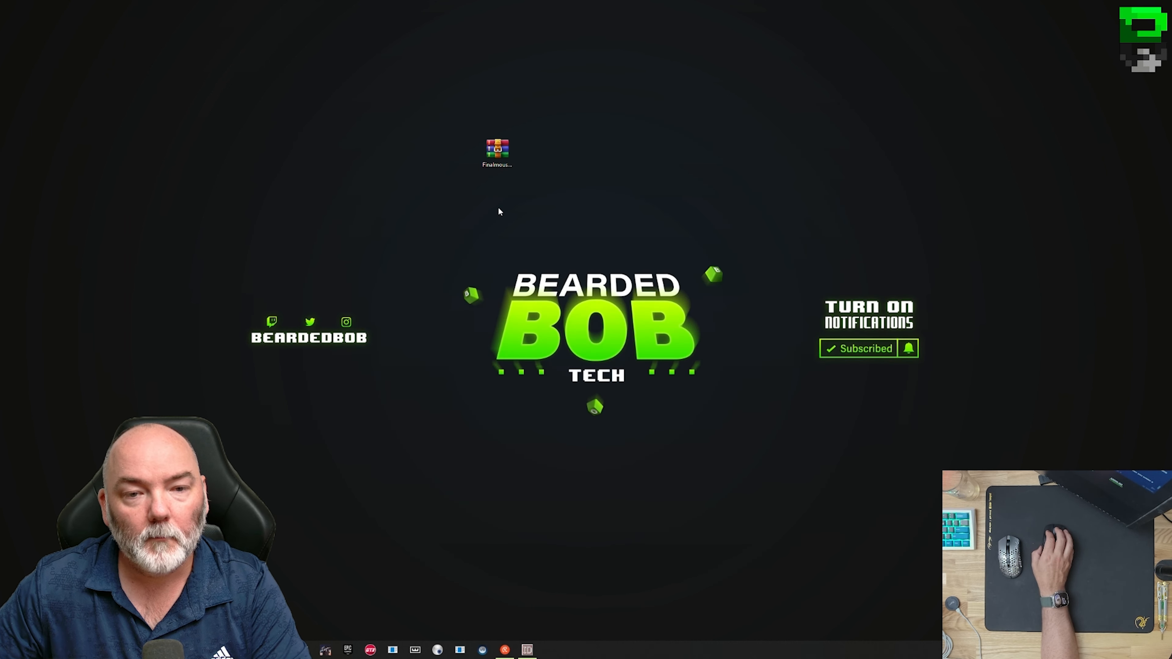
double_click(496, 147)
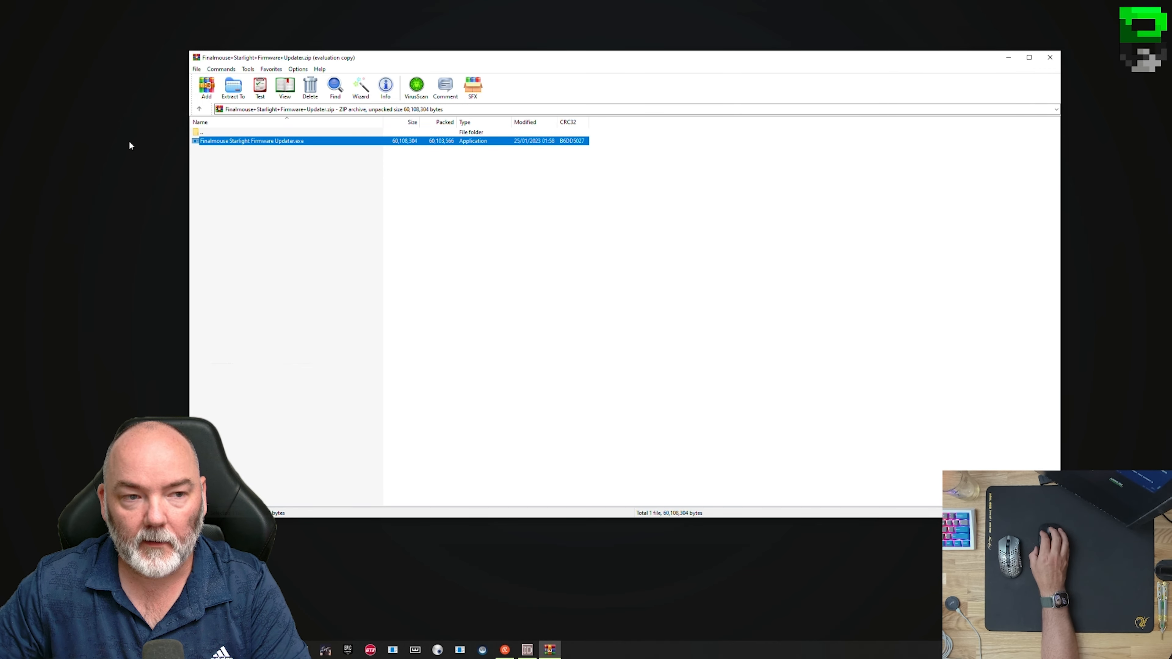
click(1049, 57)
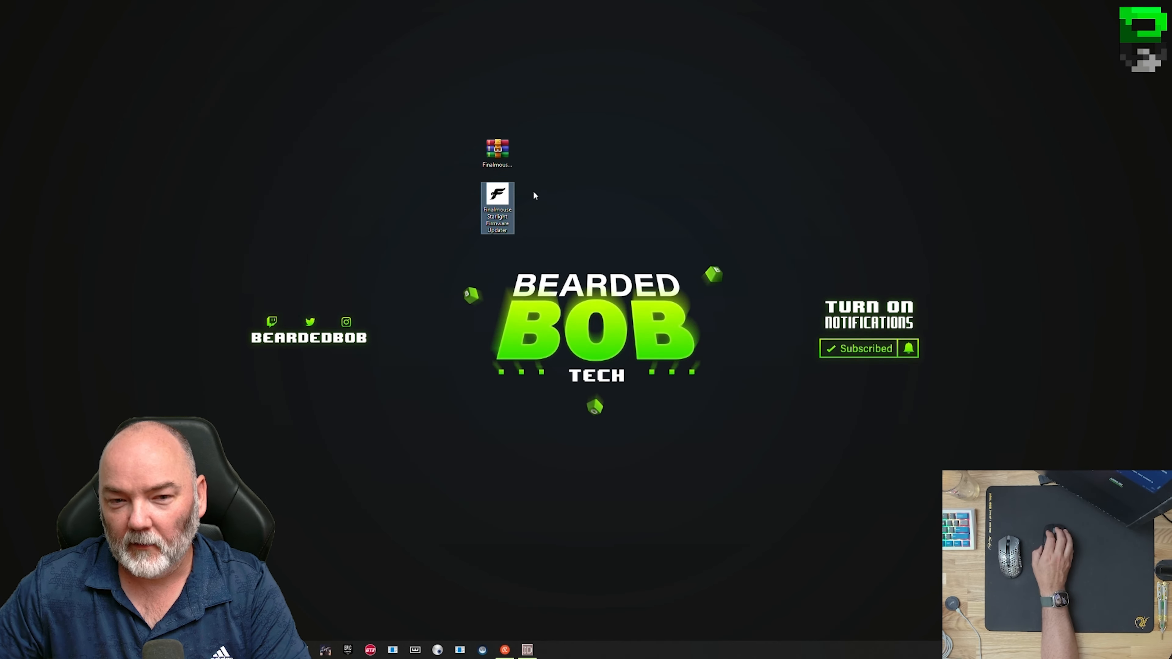
mouse_move(496, 206)
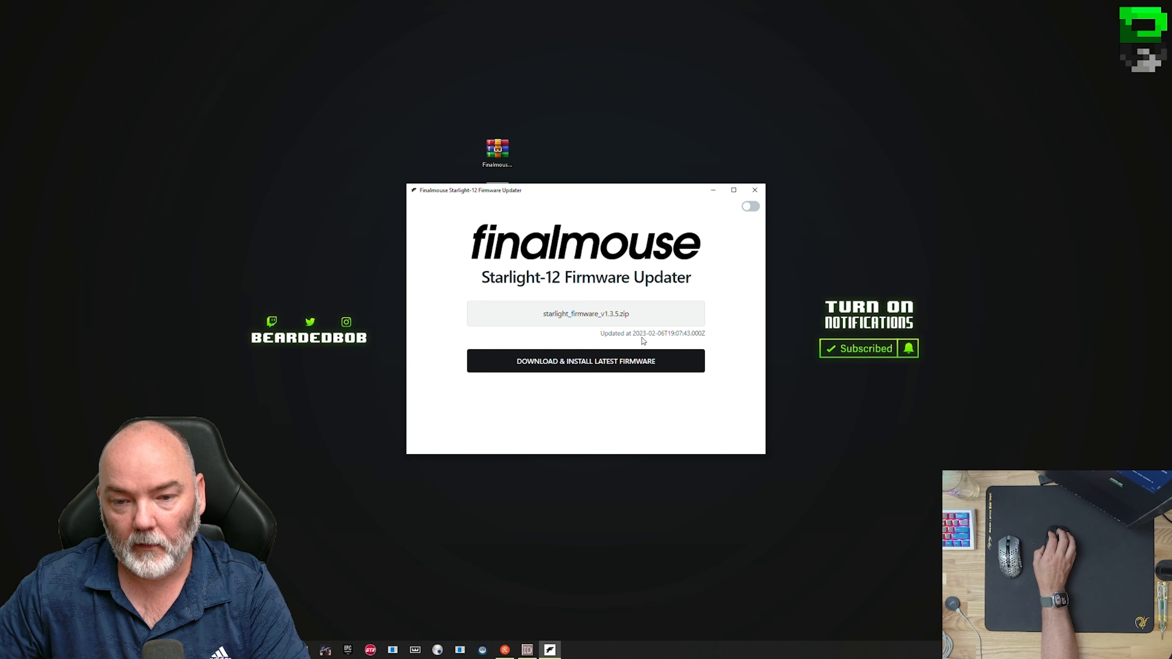
mouse_move(649, 342)
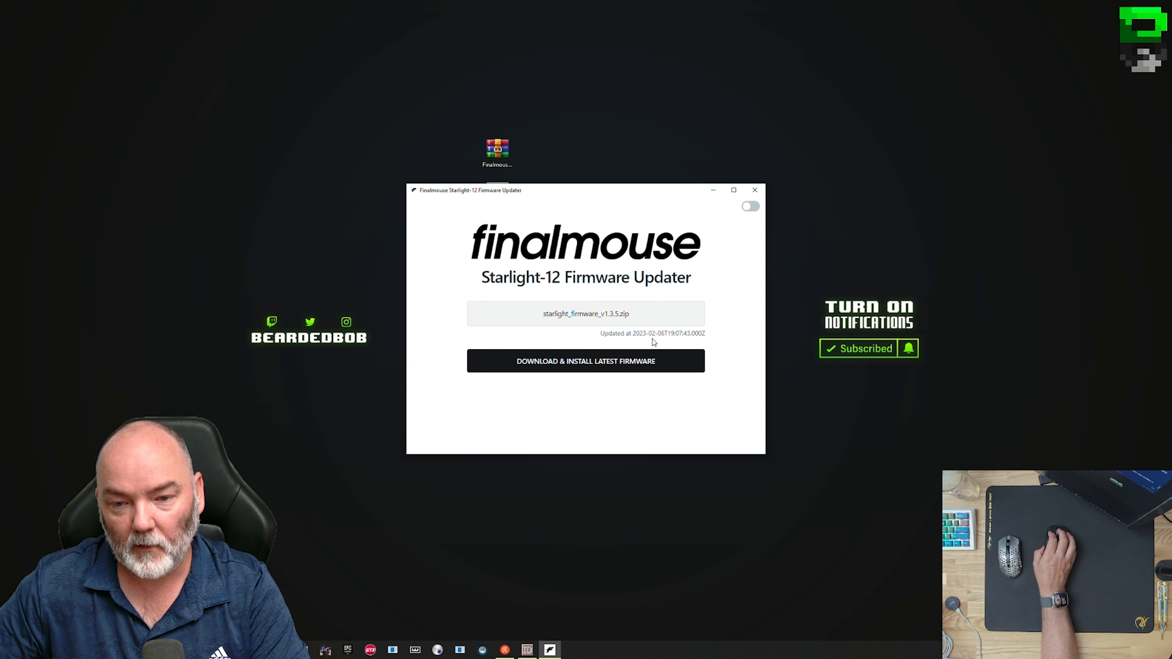
mouse_move(662, 340)
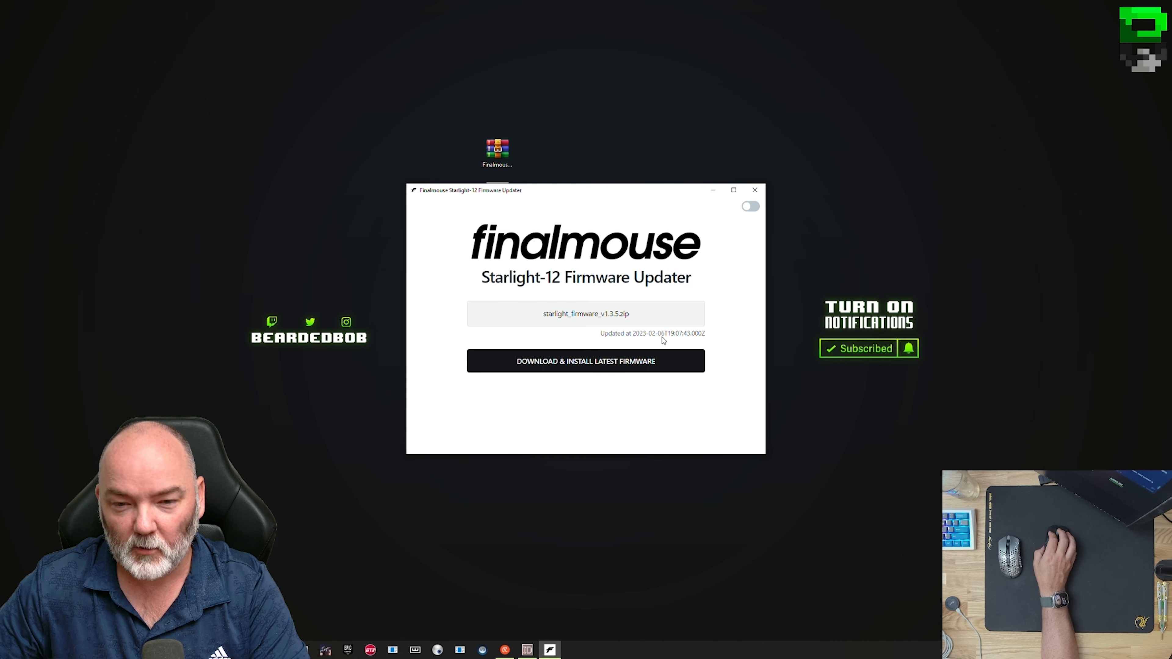
mouse_move(658, 339)
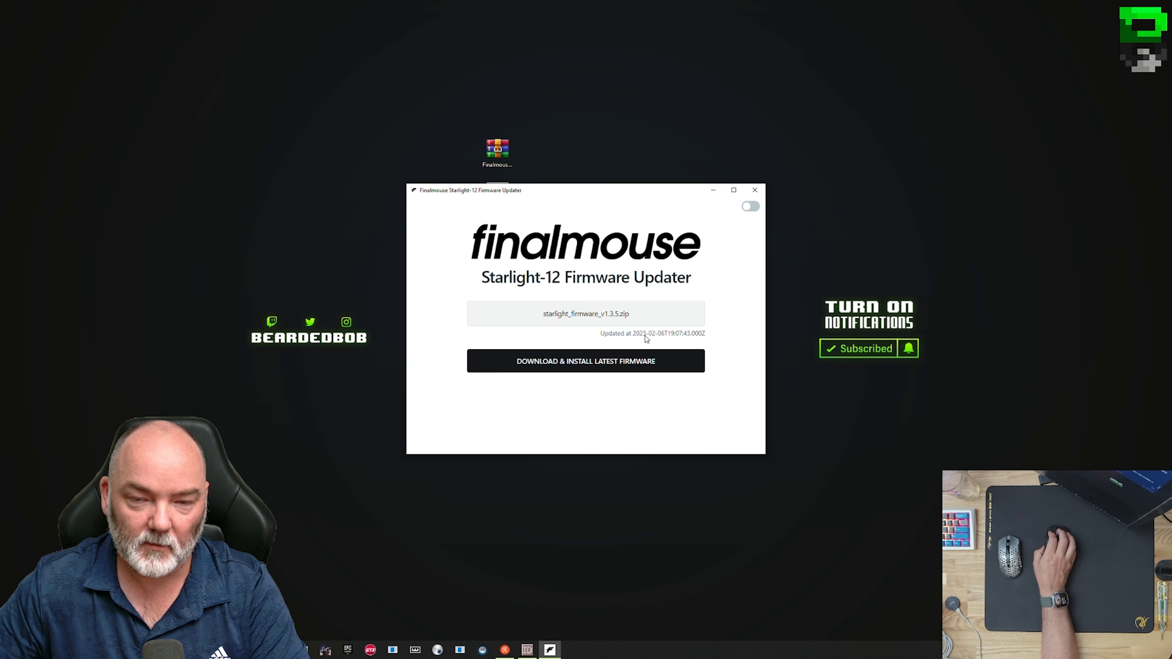
- Start downloading and installing firmware v1.3.5 onto the connected mouse
click(585, 361)
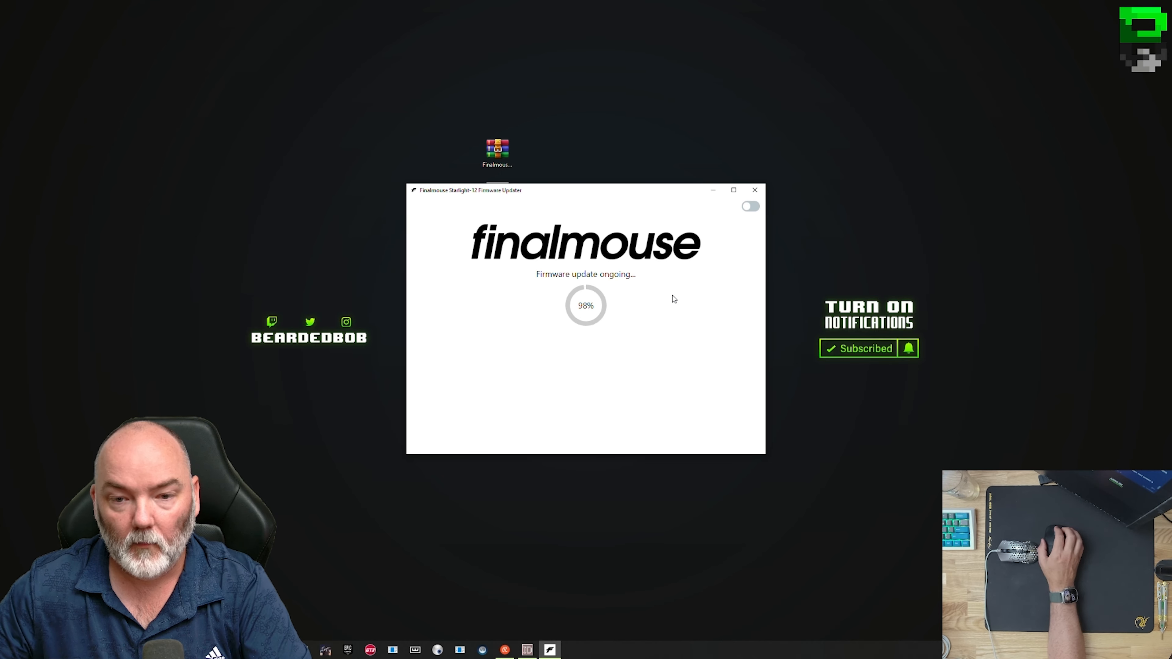
mouse_move(743, 307)
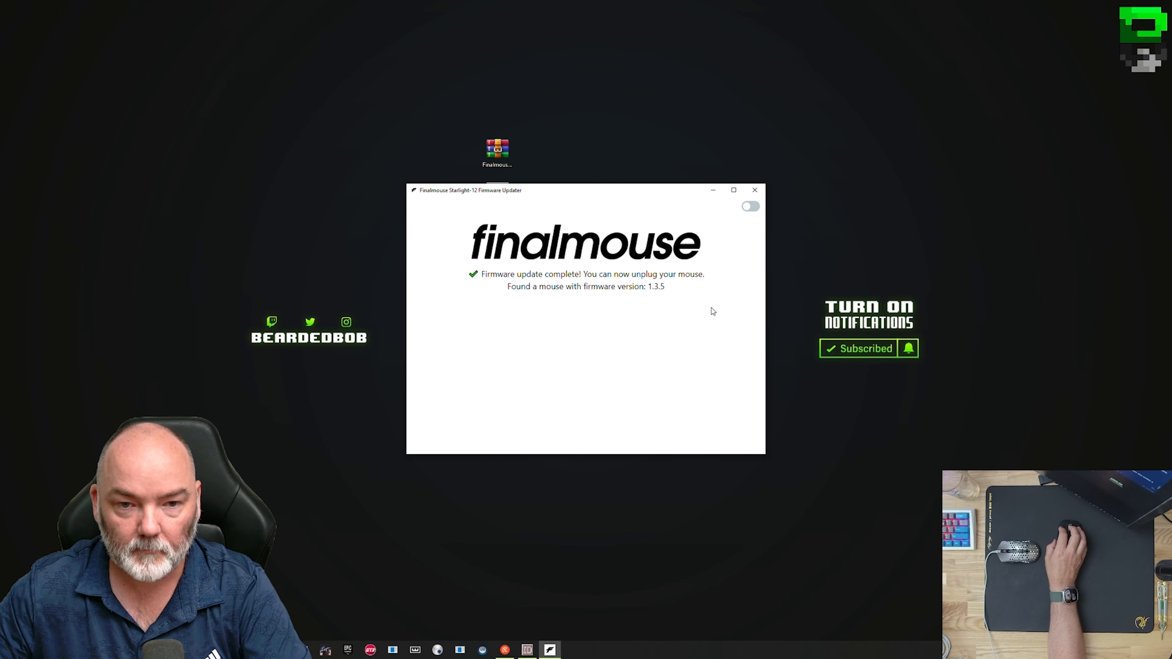
mouse_move(661, 299)
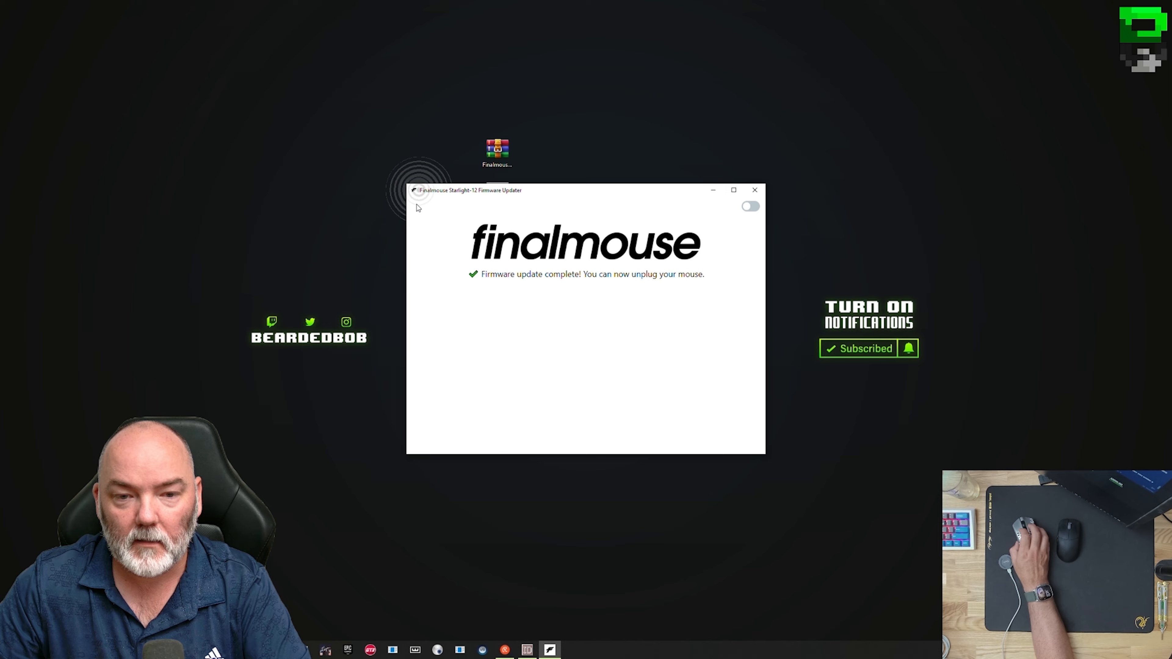
mouse_move(680, 137)
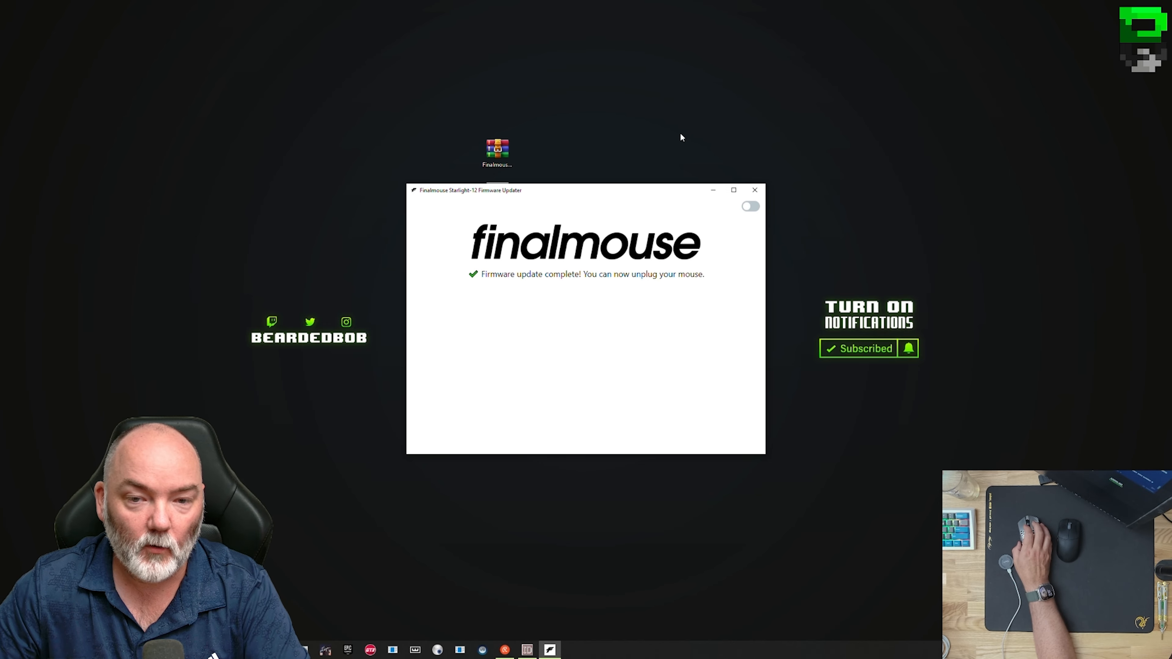